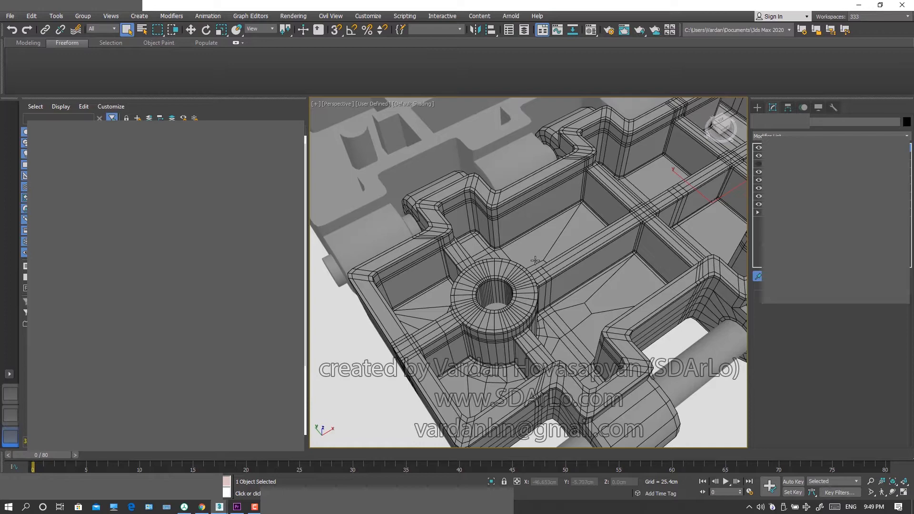
mouse_move(491, 272)
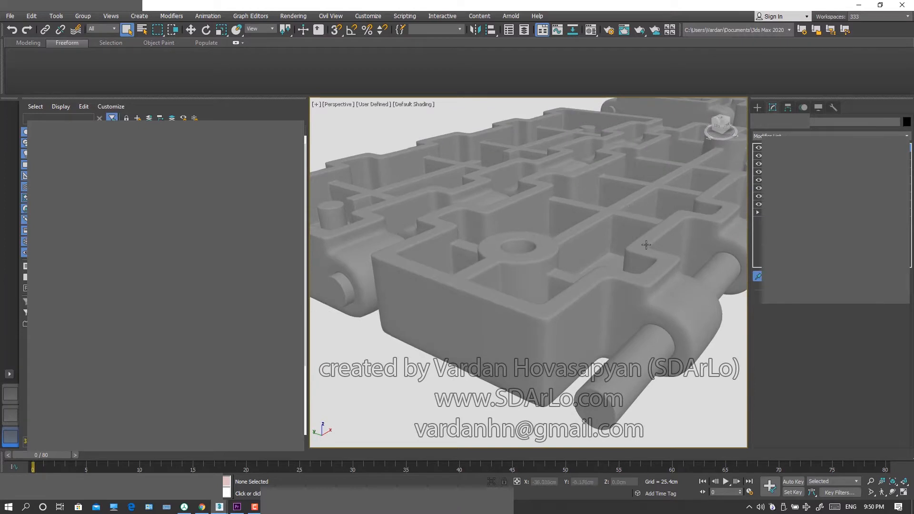
mouse_move(608, 234)
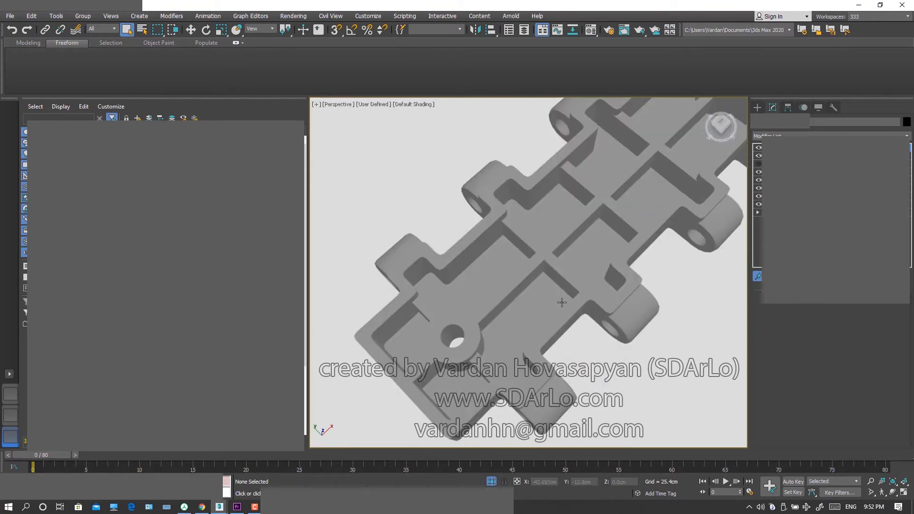
mouse_move(494, 302)
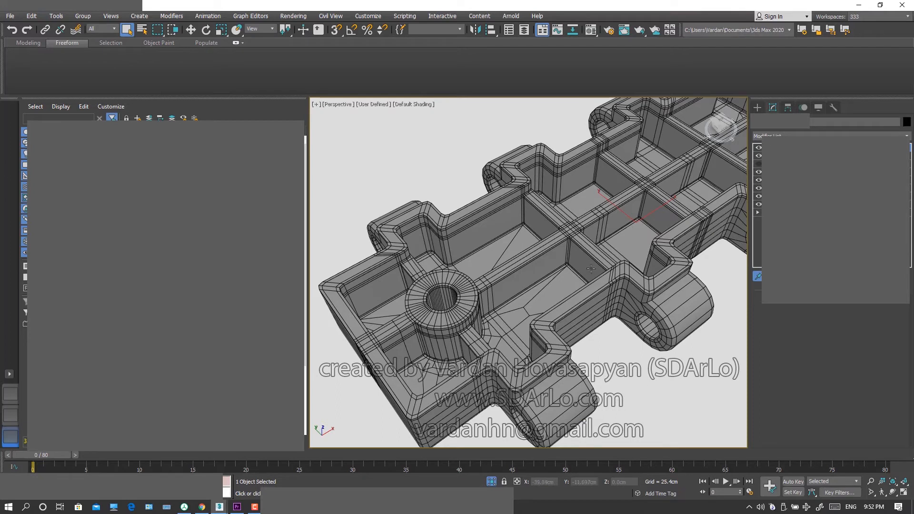
mouse_move(590, 268)
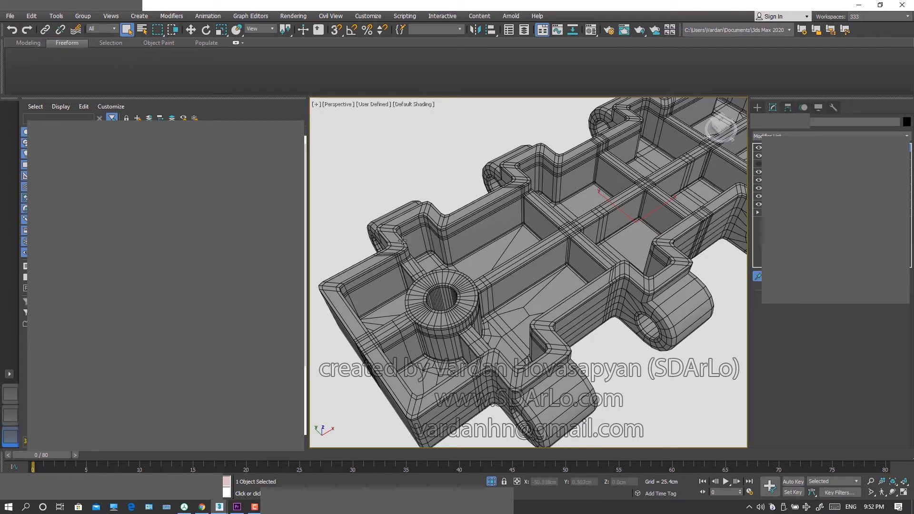
mouse_move(476, 241)
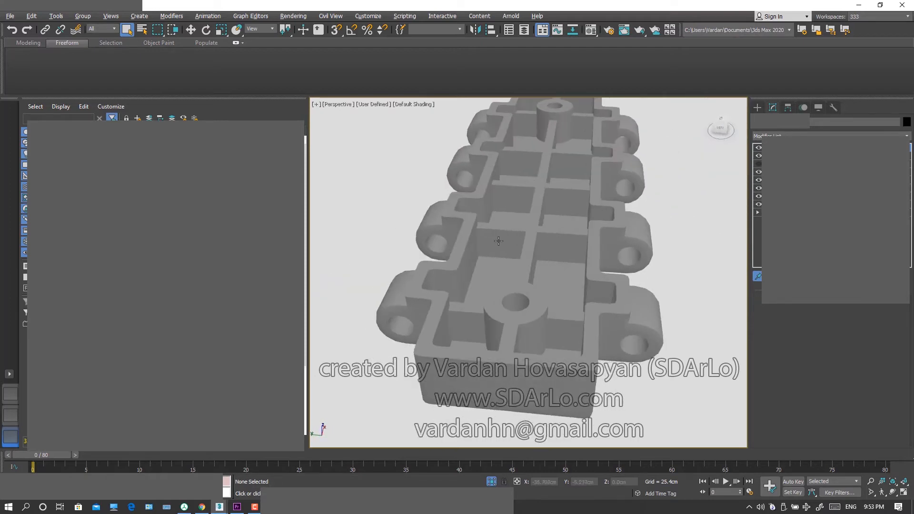
Step: Zoom out in the Perspective viewport to show both assembled chains of track links
left_click(498, 241)
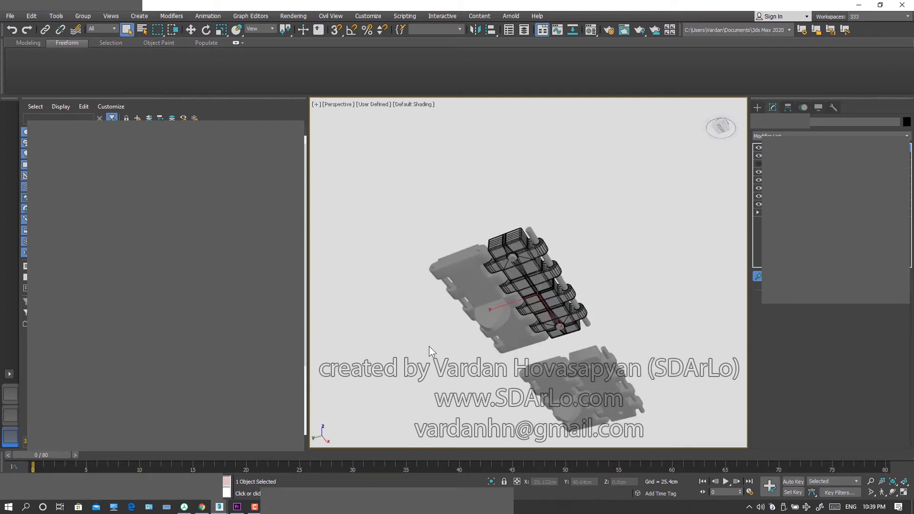
mouse_move(560, 298)
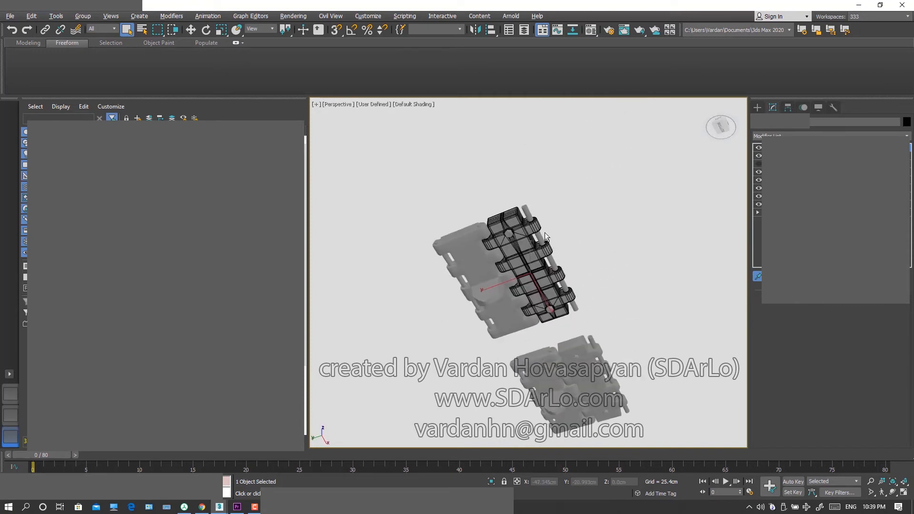
mouse_move(502, 285)
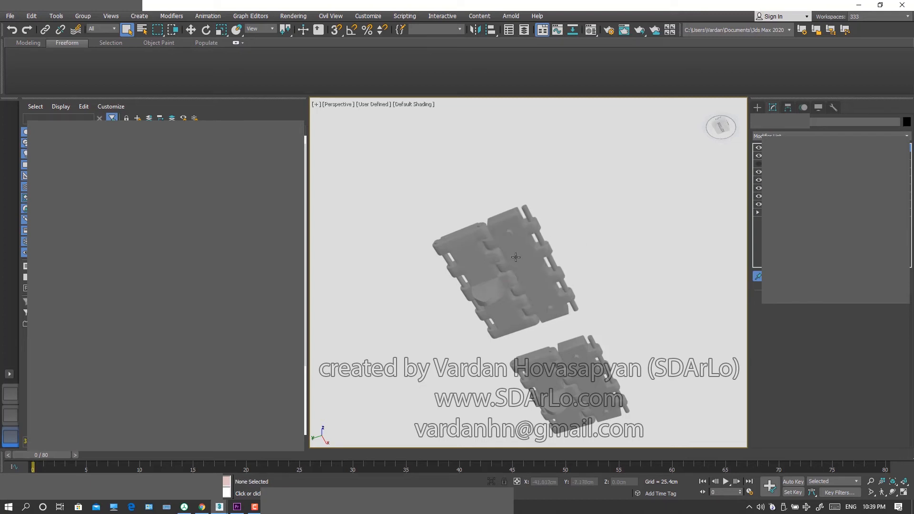
left_click(513, 259)
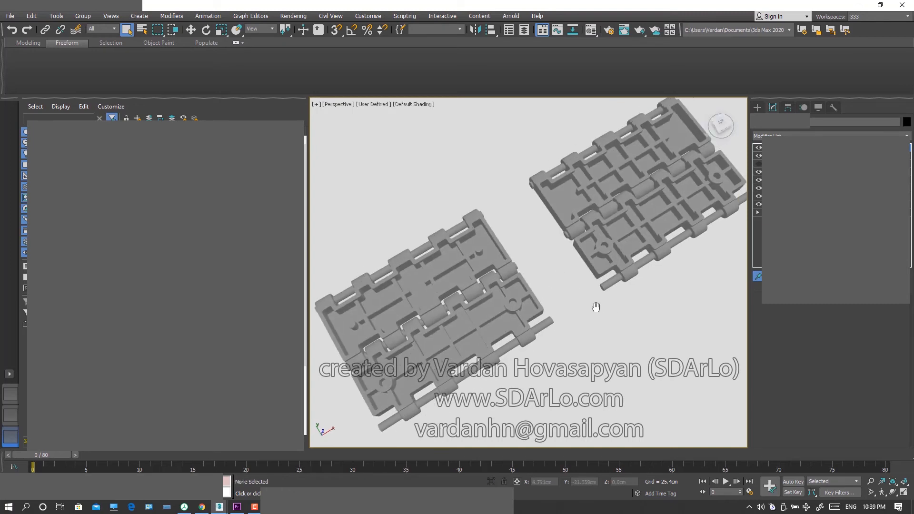
left_click(420, 326)
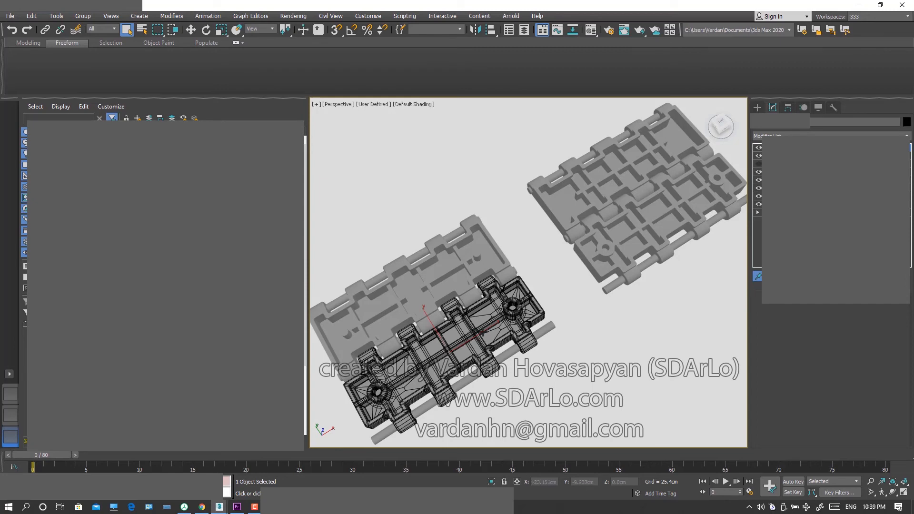
left_click(570, 319)
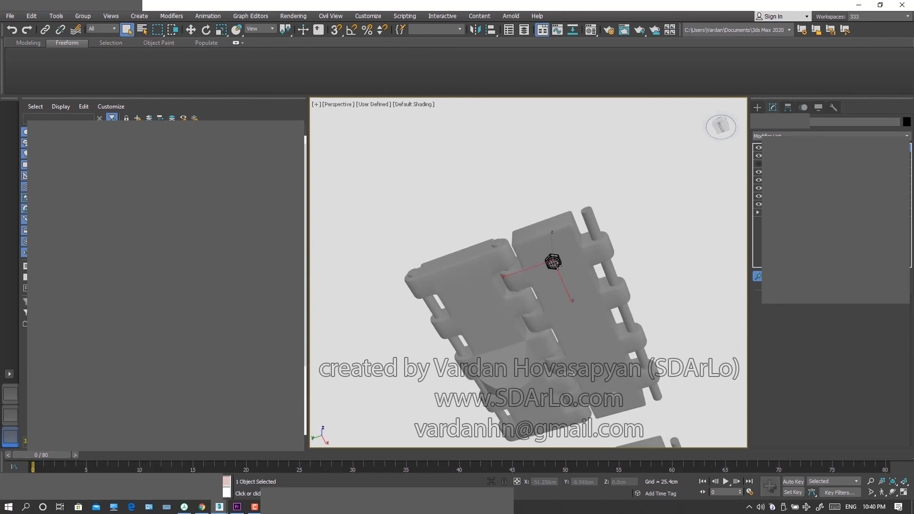
right_click(552, 263)
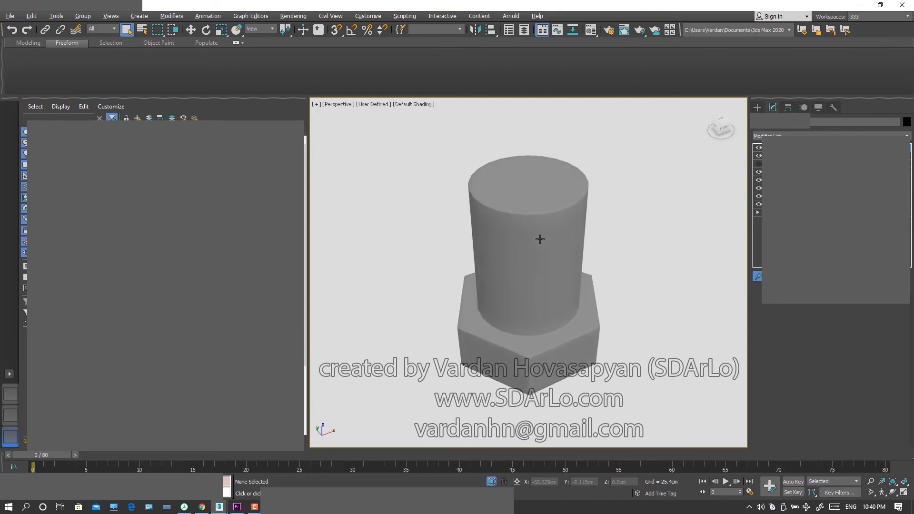
right_click(539, 239)
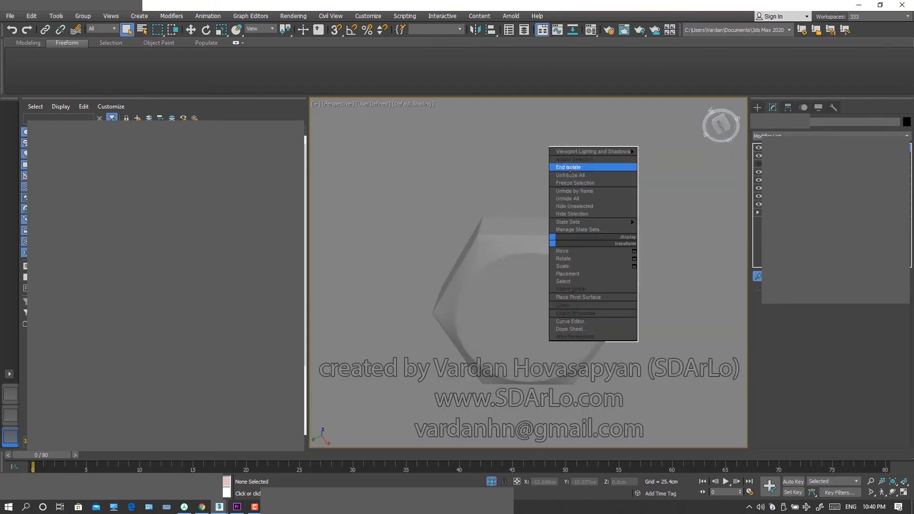
left_click(568, 168)
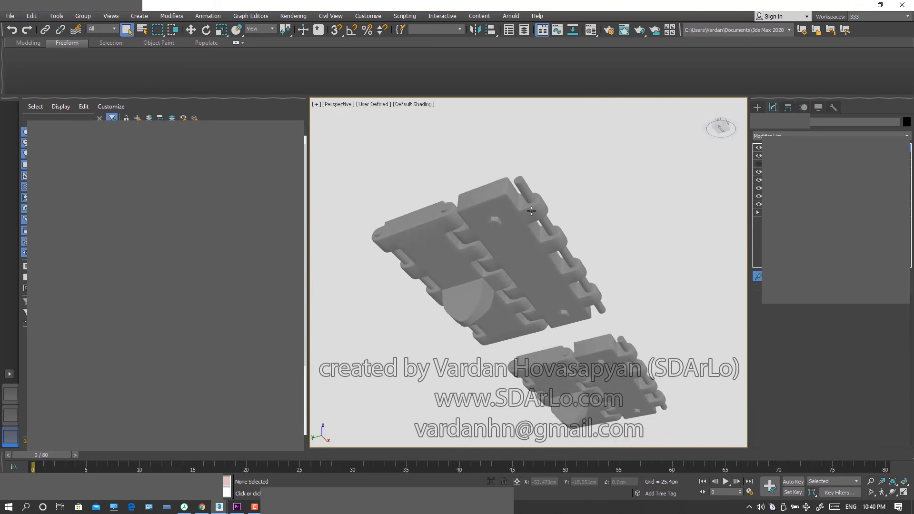